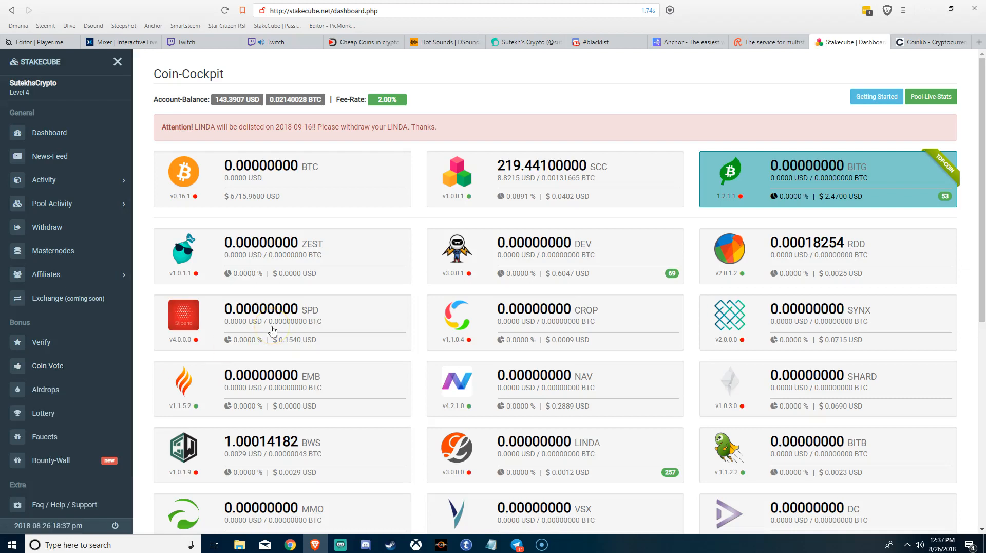
pyautogui.moveTo(378, 241)
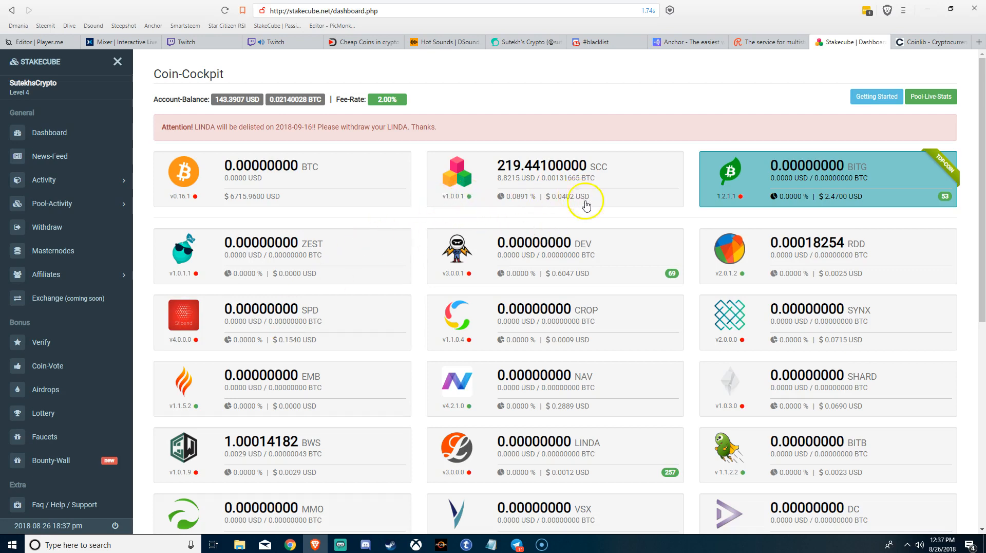
pyautogui.scroll(-3)
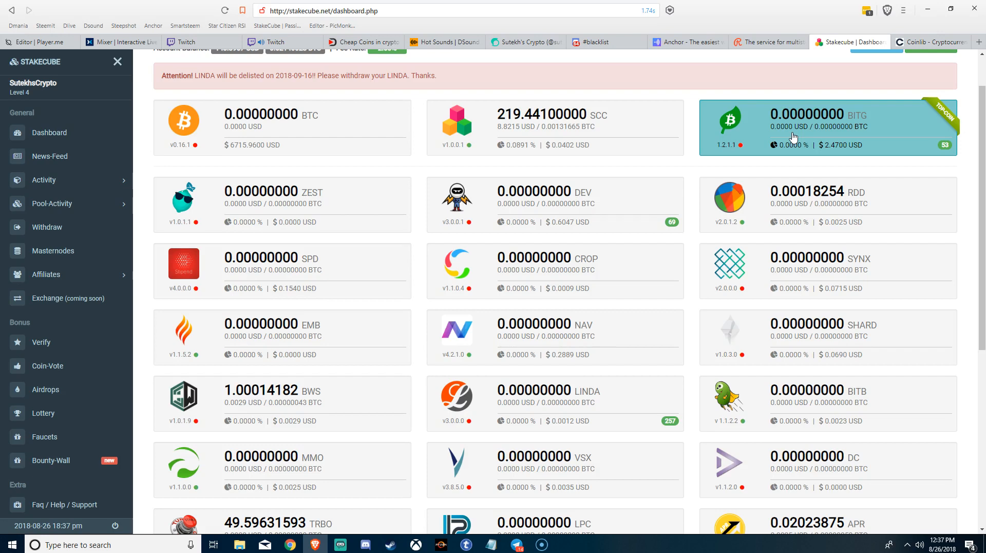
pyautogui.moveTo(756, 135)
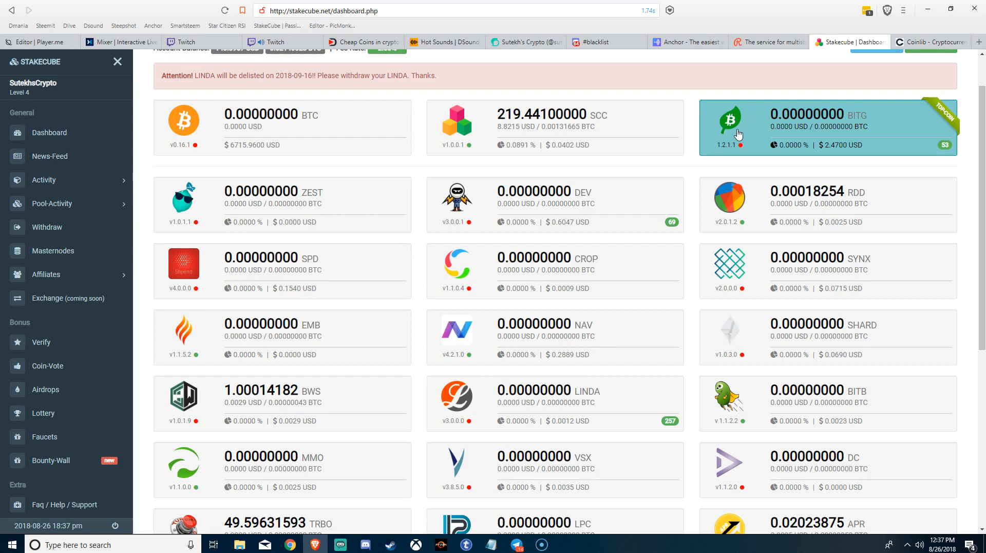
pyautogui.moveTo(742, 130)
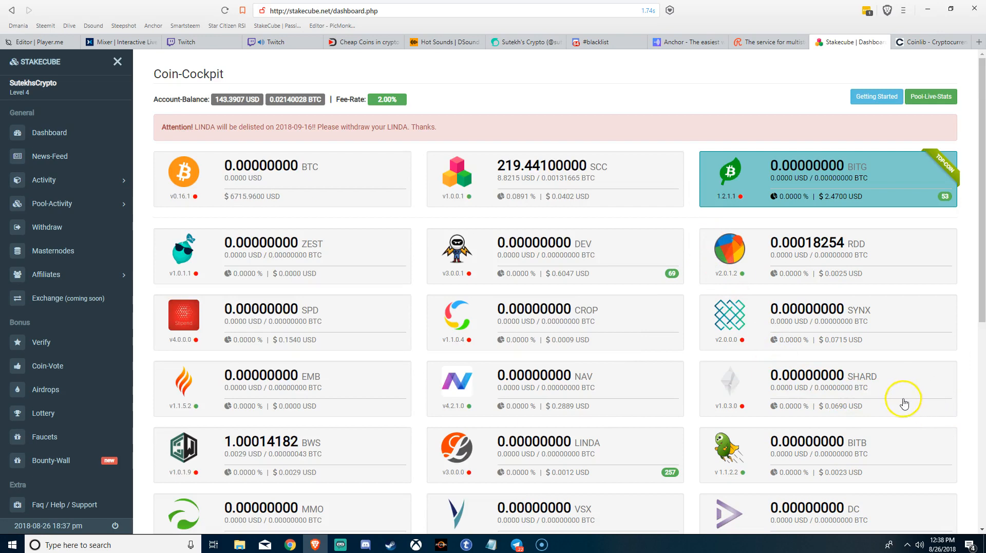
pyautogui.moveTo(906, 364)
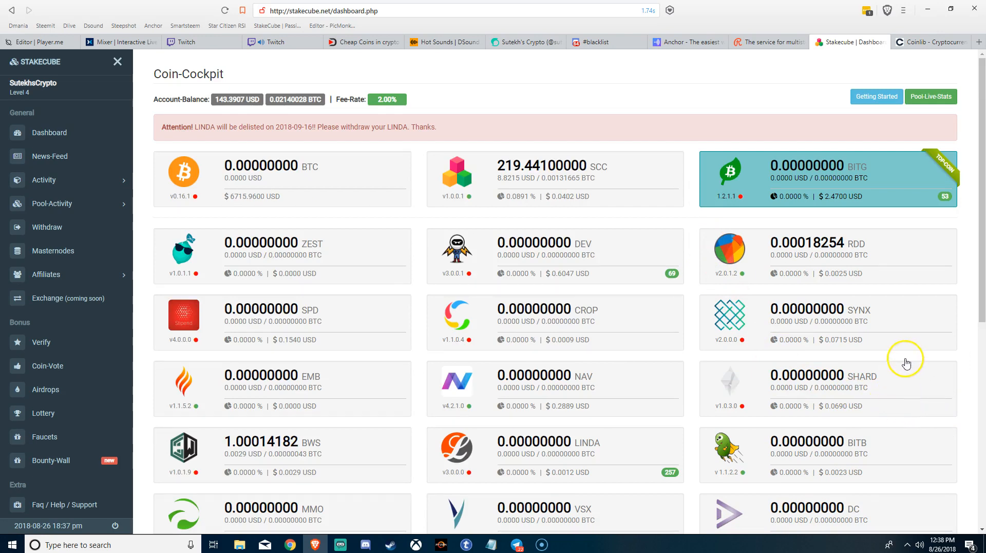
pyautogui.moveTo(891, 355)
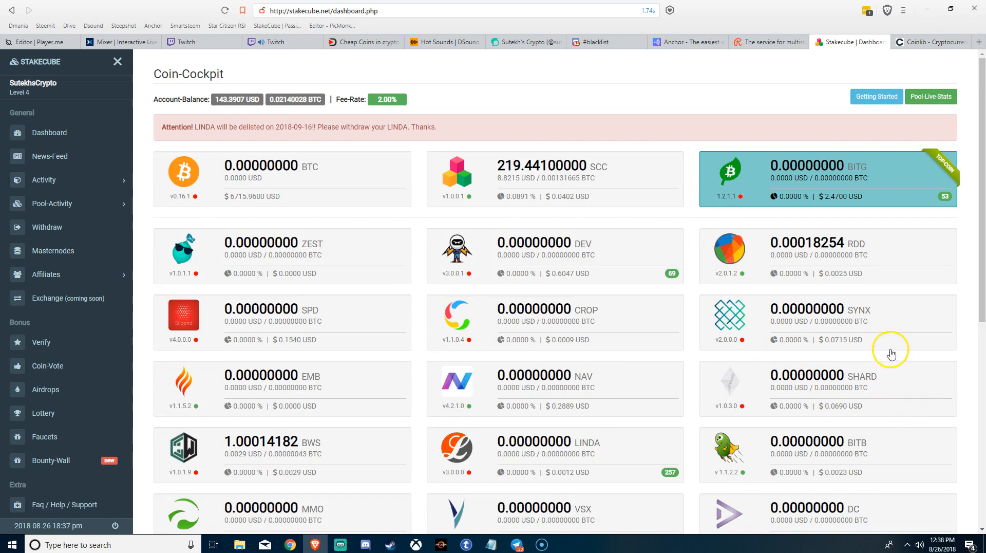
pyautogui.moveTo(923, 345)
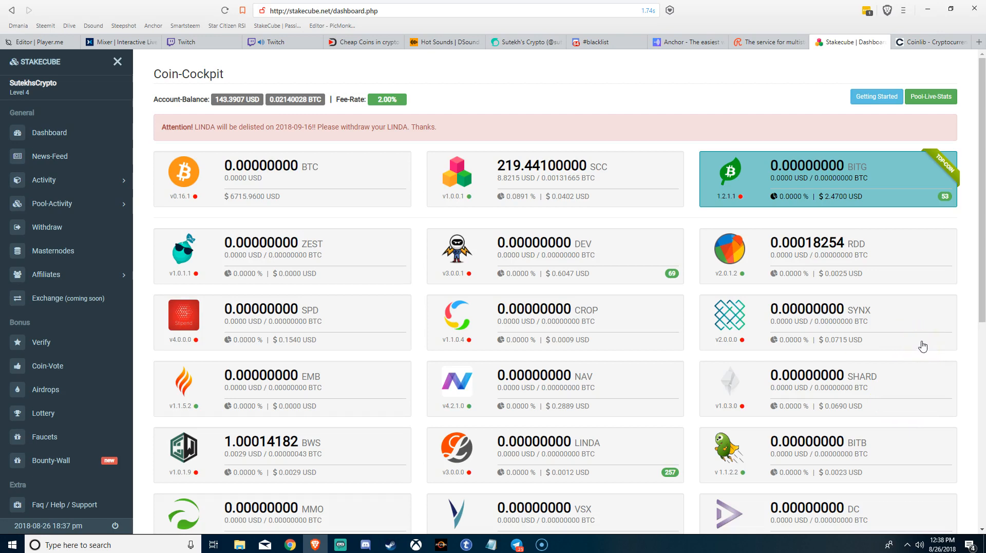
pyautogui.moveTo(910, 345)
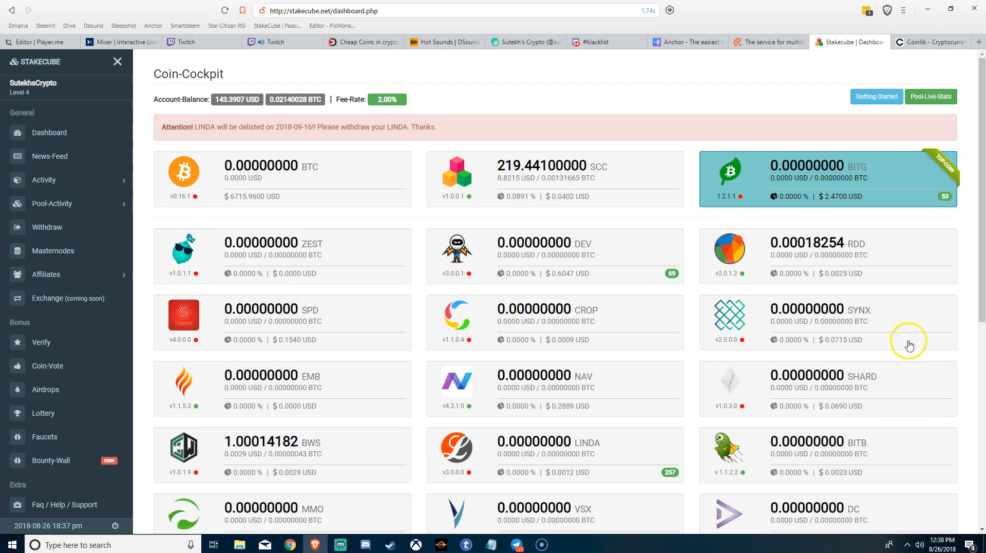
pyautogui.moveTo(784, 80)
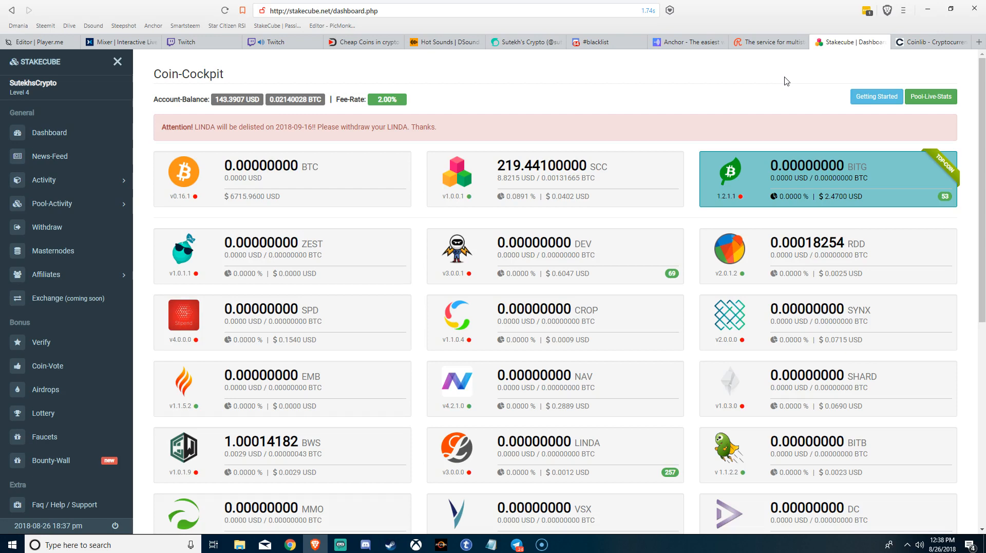
pyautogui.moveTo(529, 202)
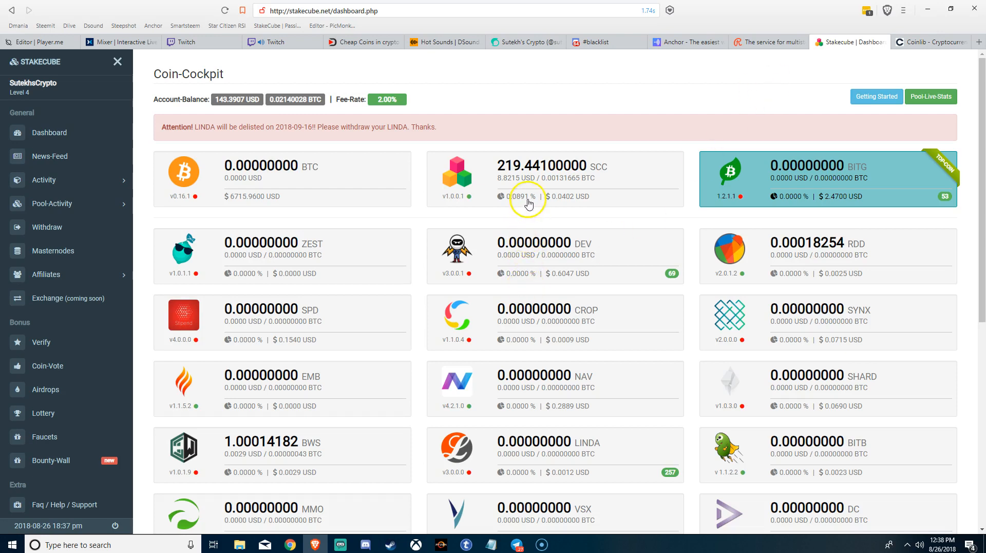
pyautogui.moveTo(577, 200)
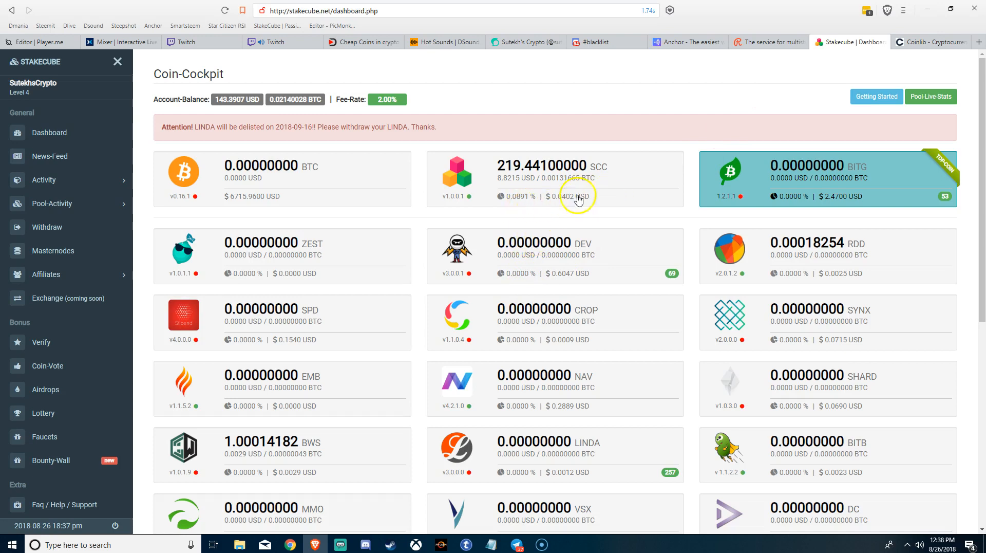
pyautogui.moveTo(650, 185)
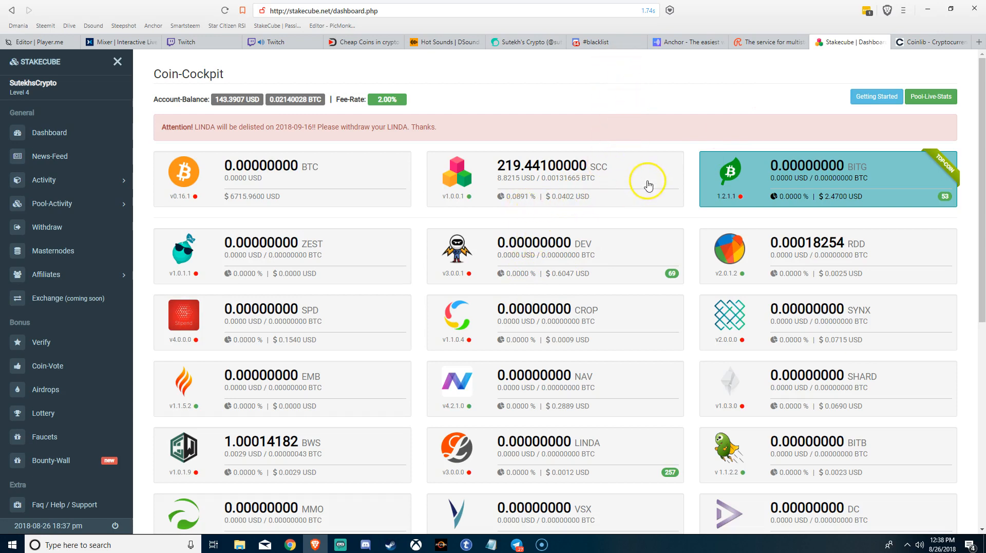
pyautogui.scroll(-3)
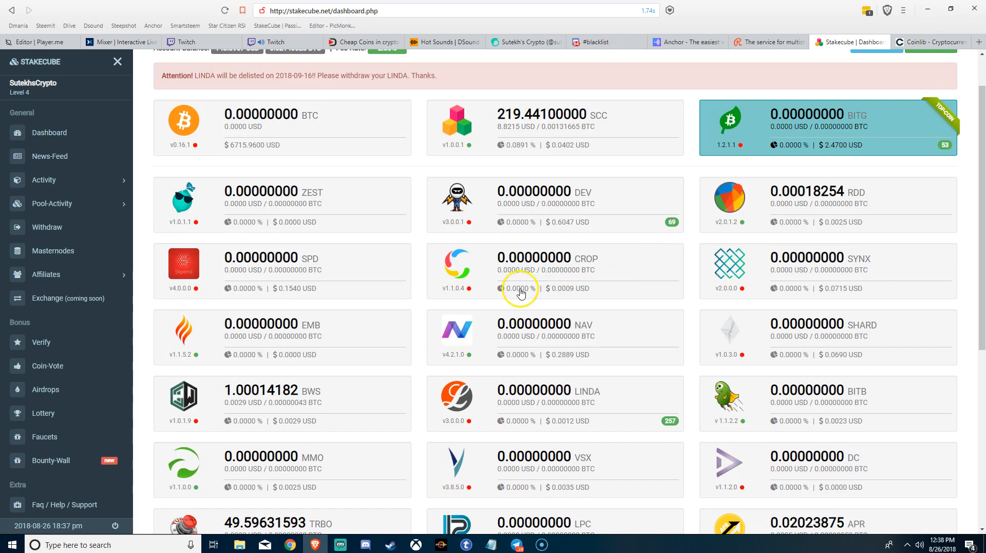
pyautogui.moveTo(543, 284)
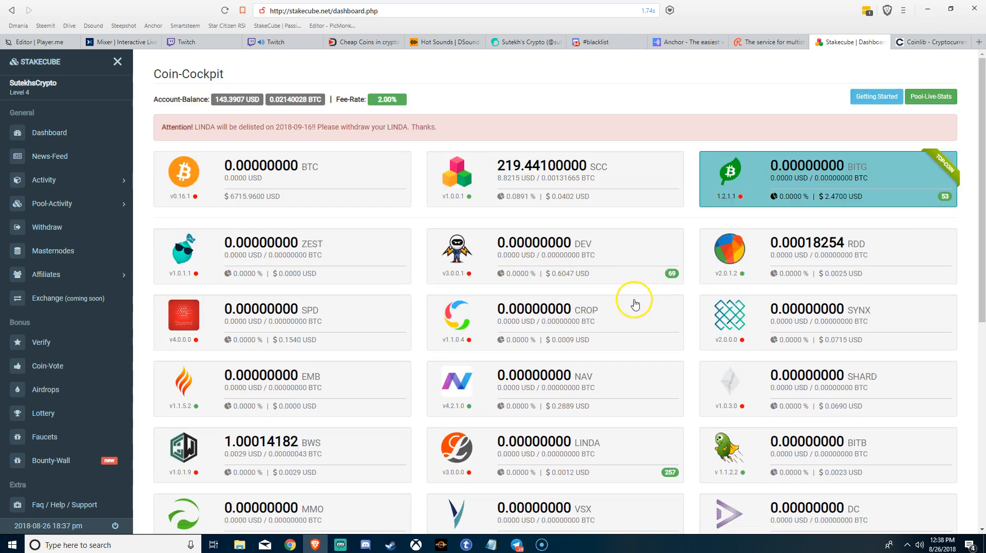
pyautogui.moveTo(607, 296)
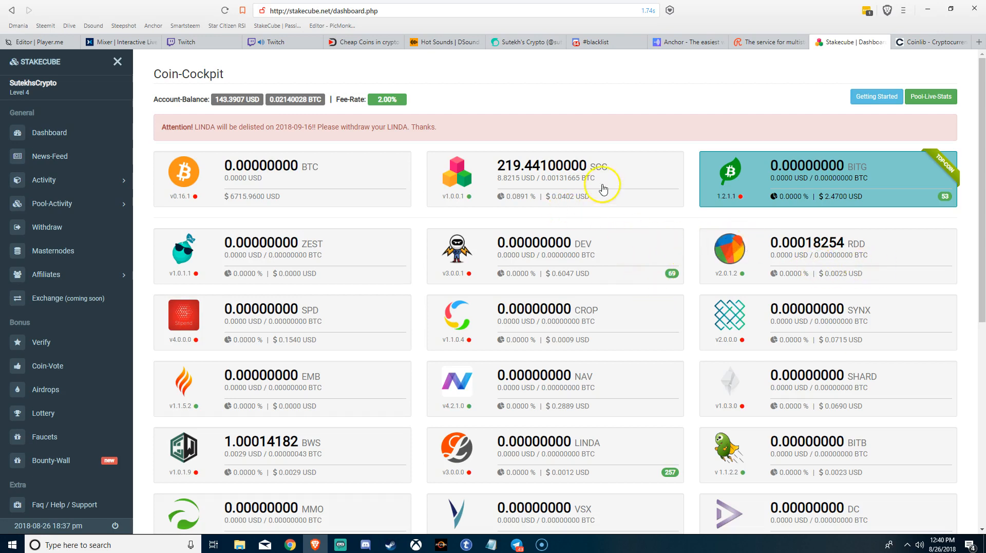
pyautogui.moveTo(887, 204)
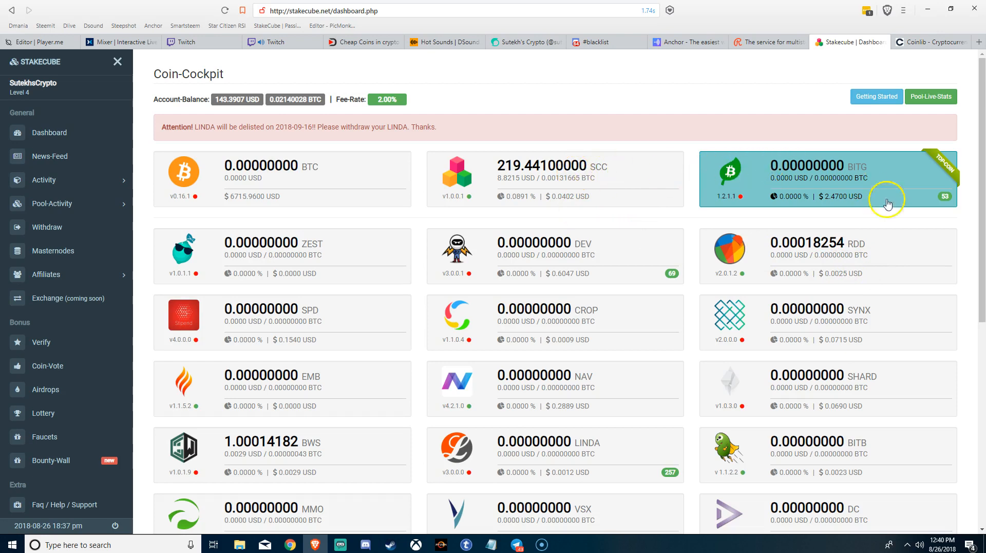
pyautogui.scroll(-3)
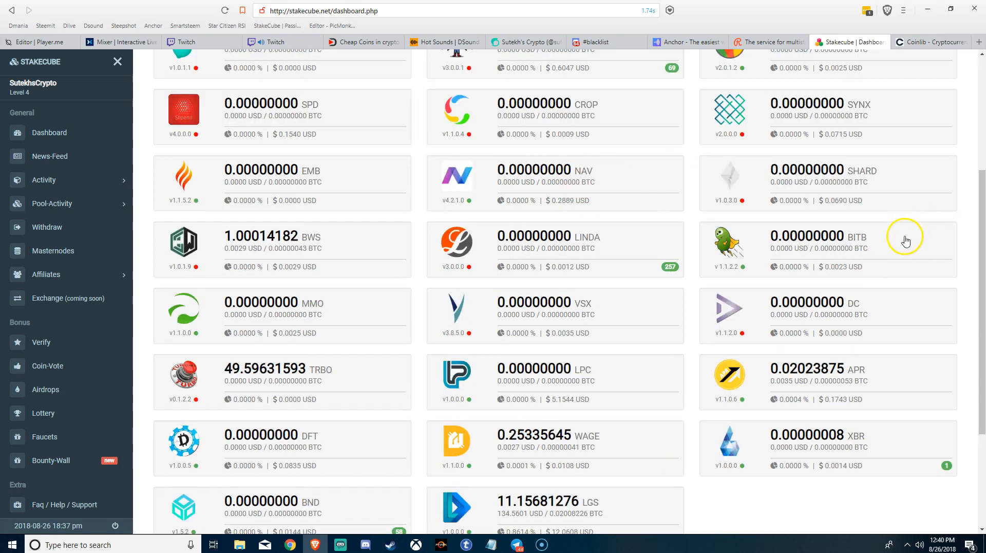
pyautogui.scroll(3)
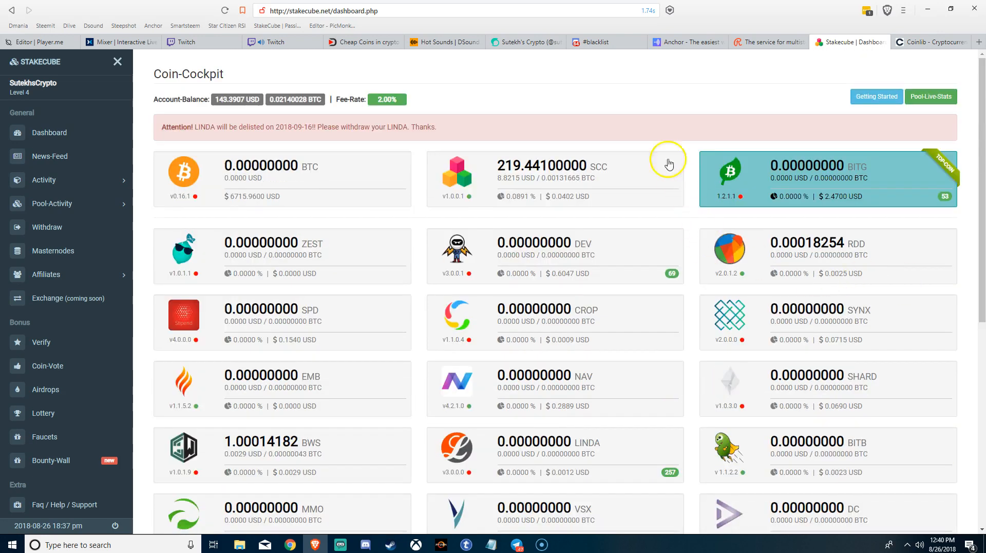
pyautogui.moveTo(650, 145)
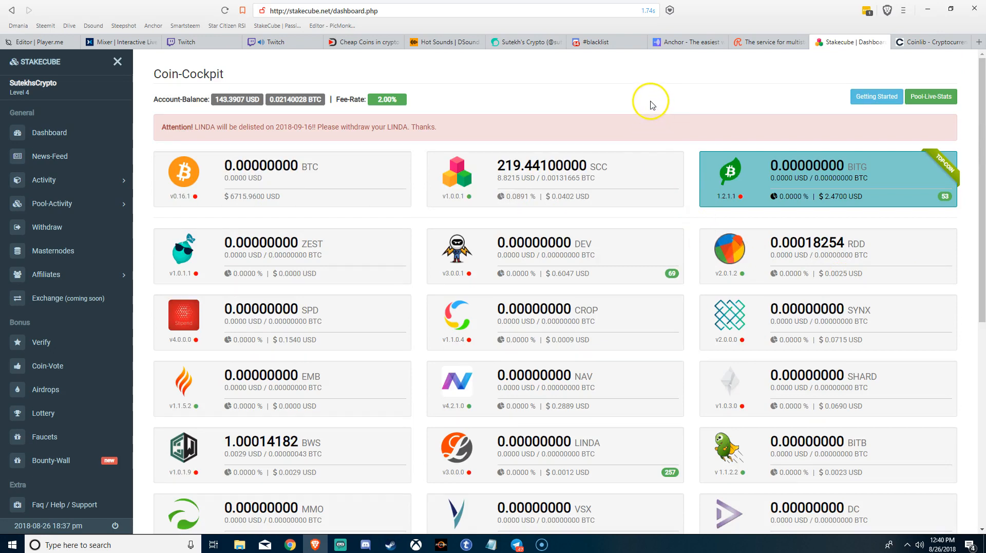
pyautogui.moveTo(646, 108)
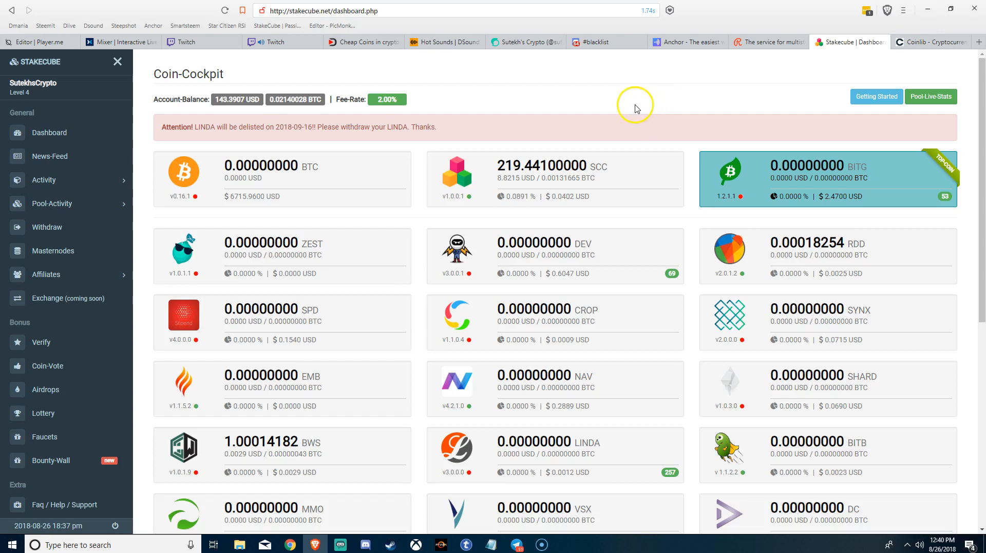
pyautogui.moveTo(625, 107)
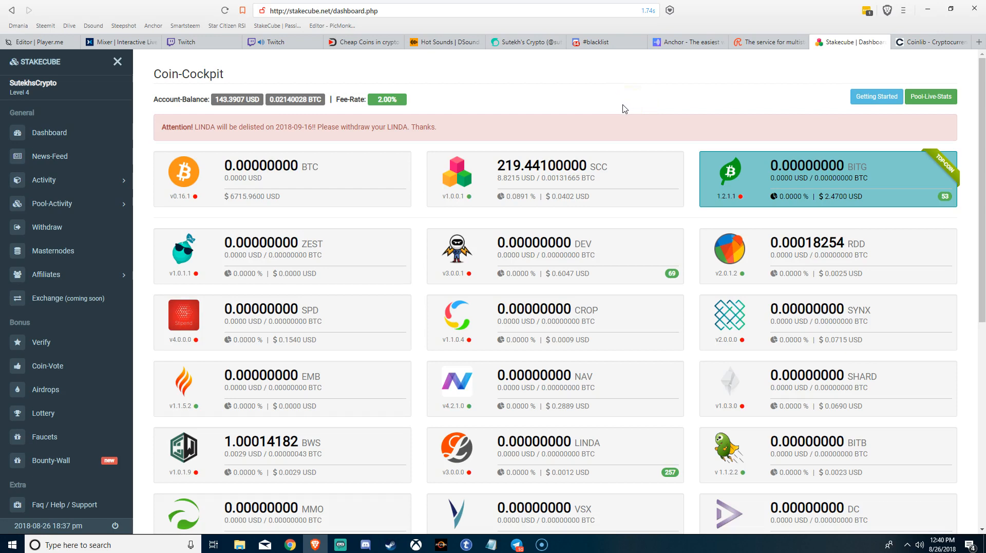
pyautogui.moveTo(623, 111)
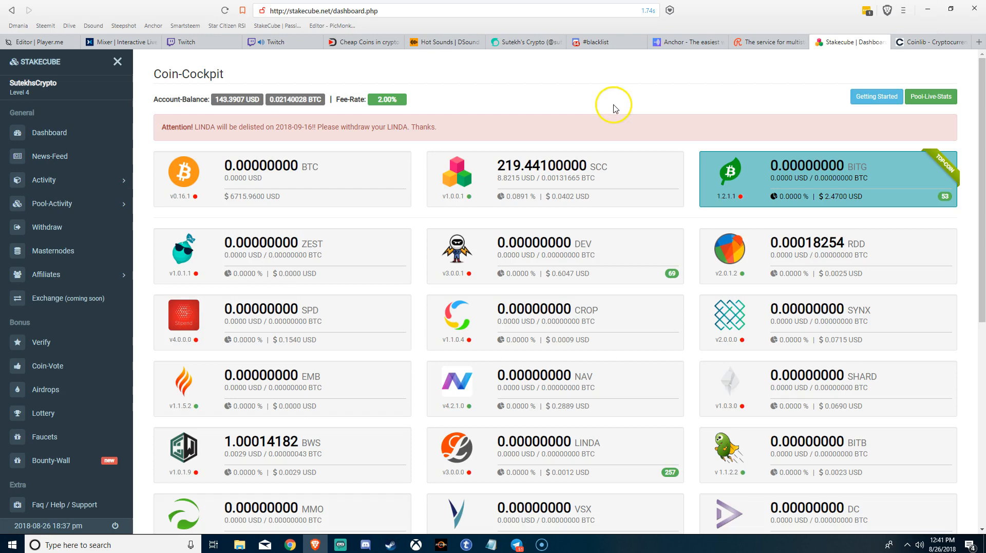
pyautogui.moveTo(661, 128)
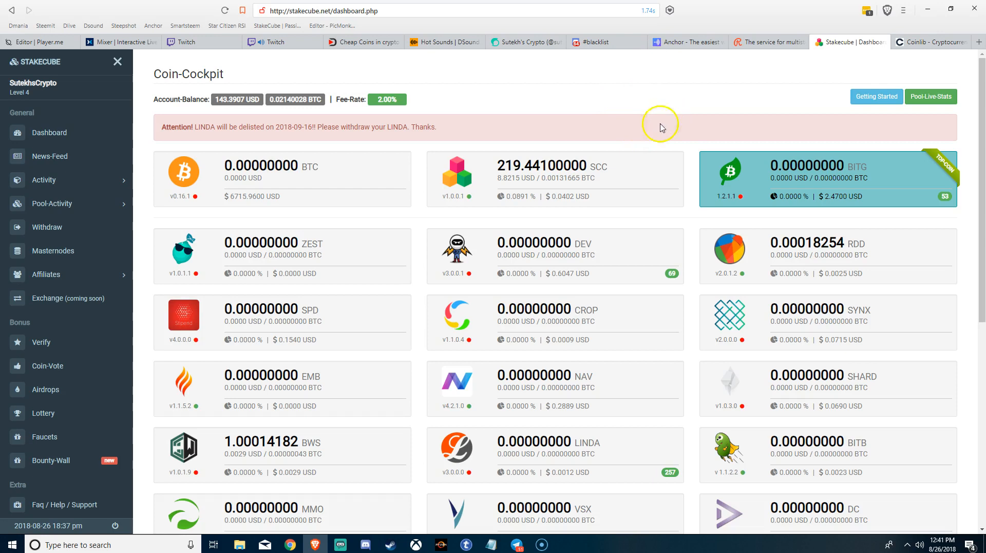
pyautogui.moveTo(626, 138)
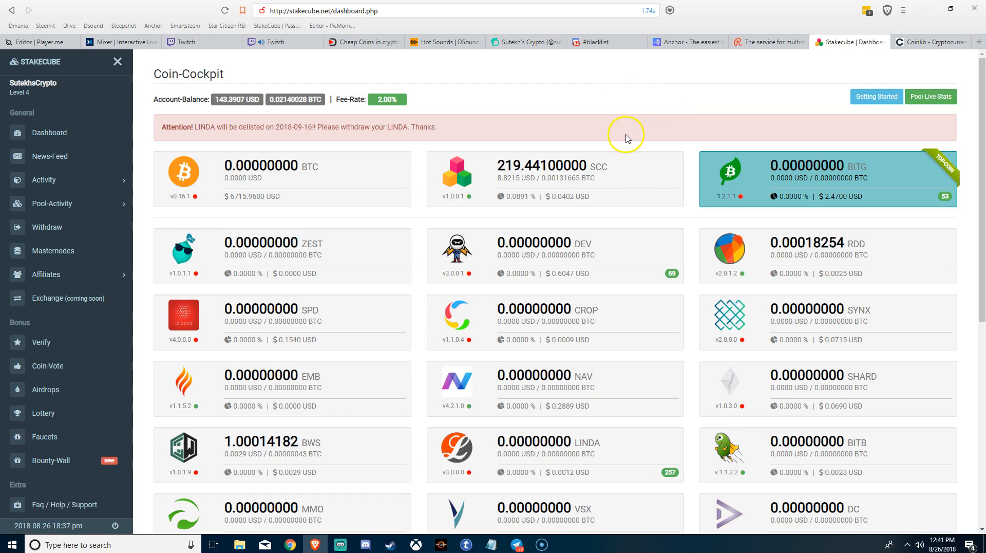
pyautogui.moveTo(616, 131)
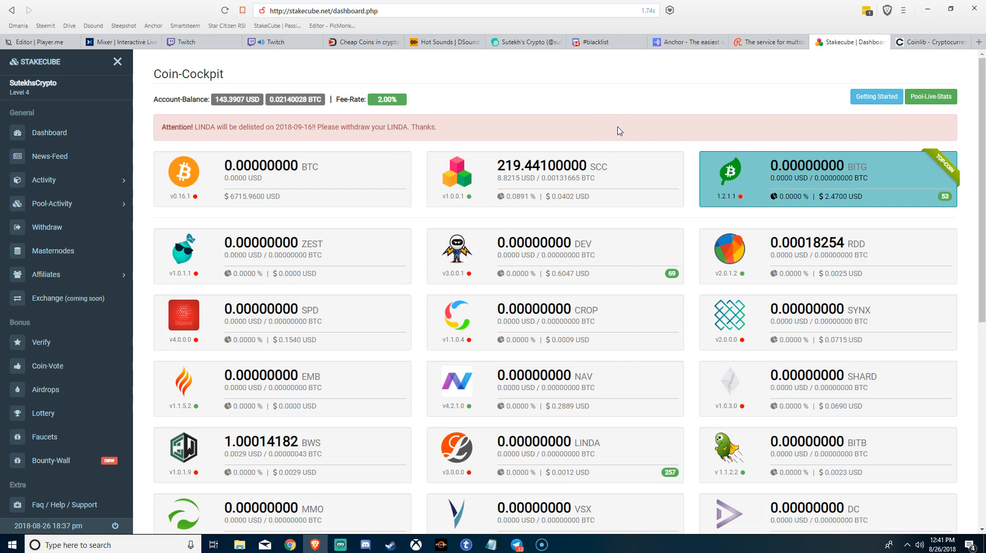
pyautogui.moveTo(637, 132)
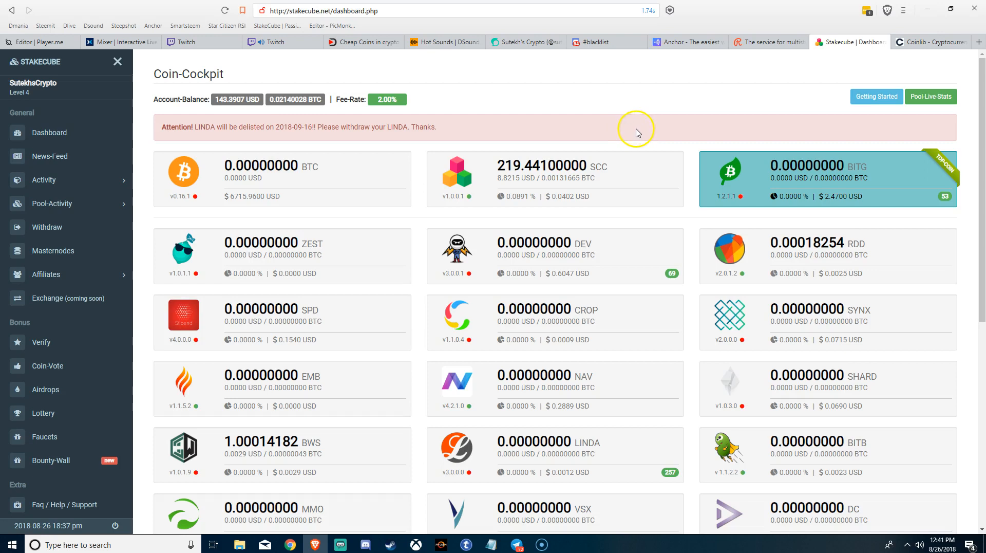
pyautogui.moveTo(605, 115)
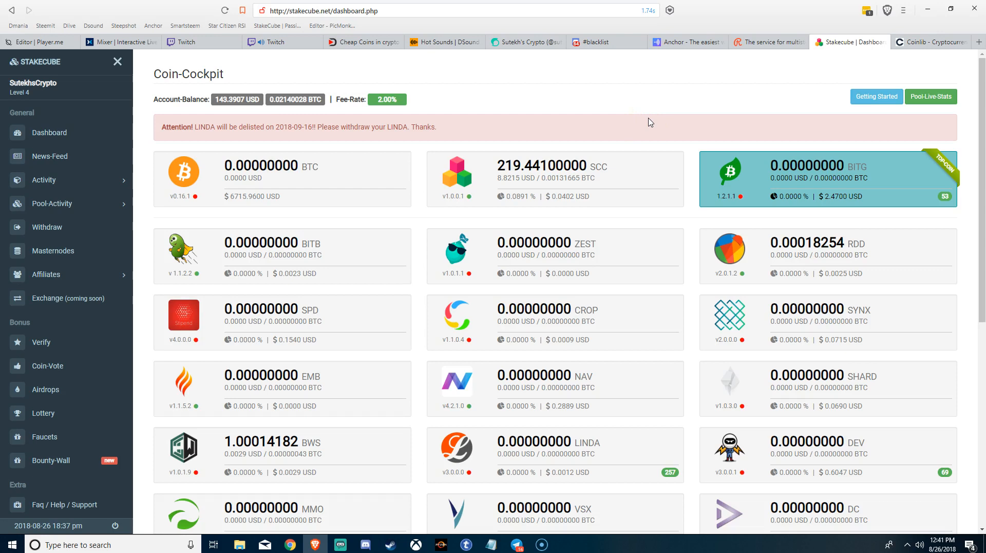
pyautogui.scroll(-3)
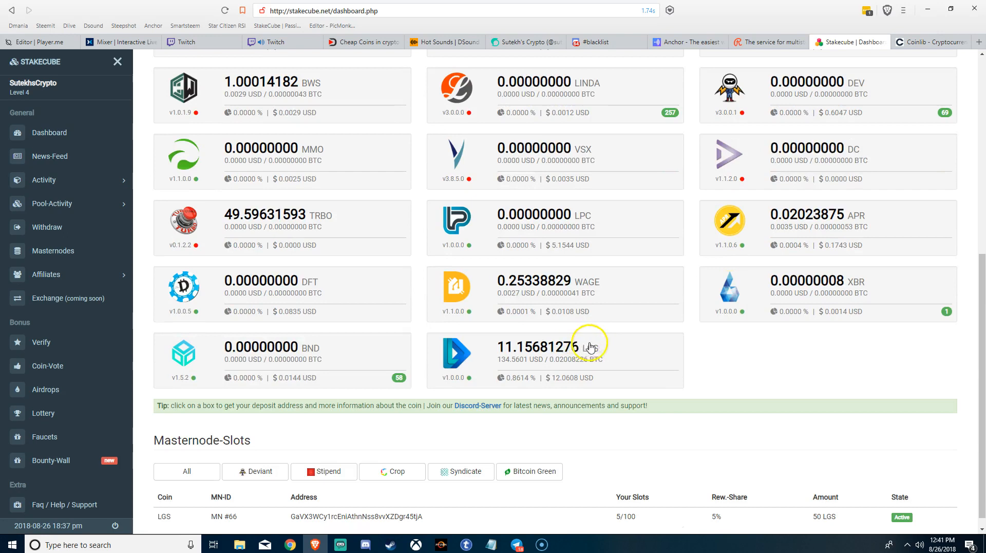
pyautogui.scroll(3)
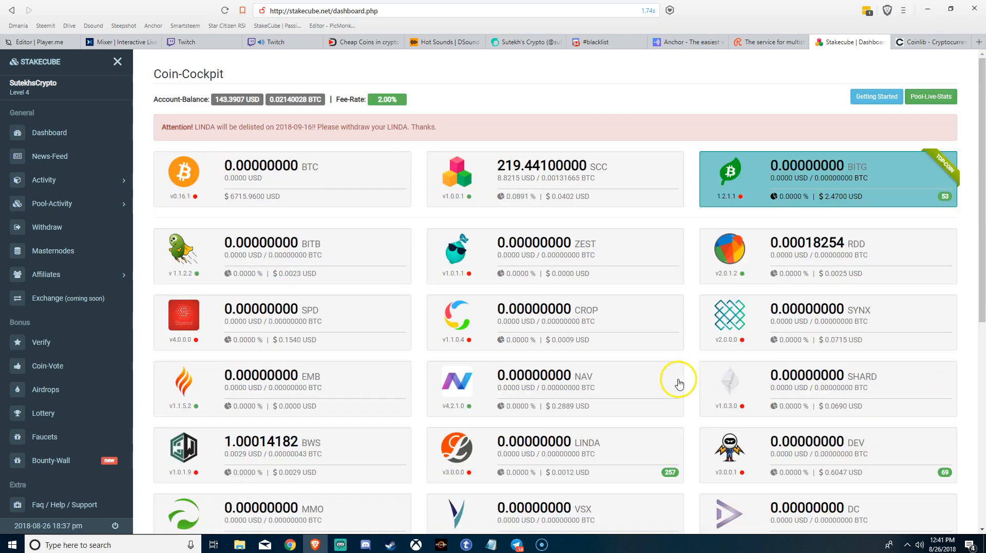
pyautogui.moveTo(642, 294)
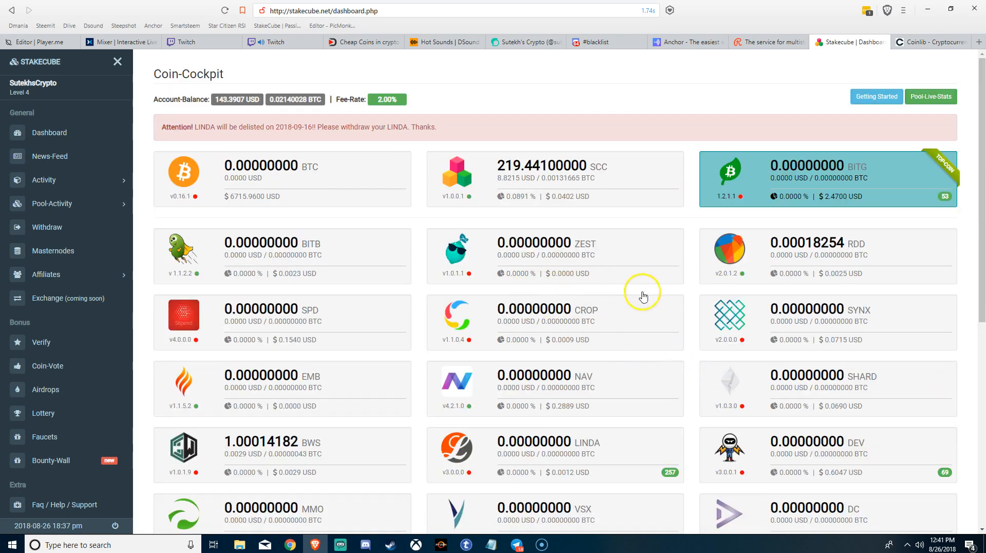
pyautogui.moveTo(723, 302)
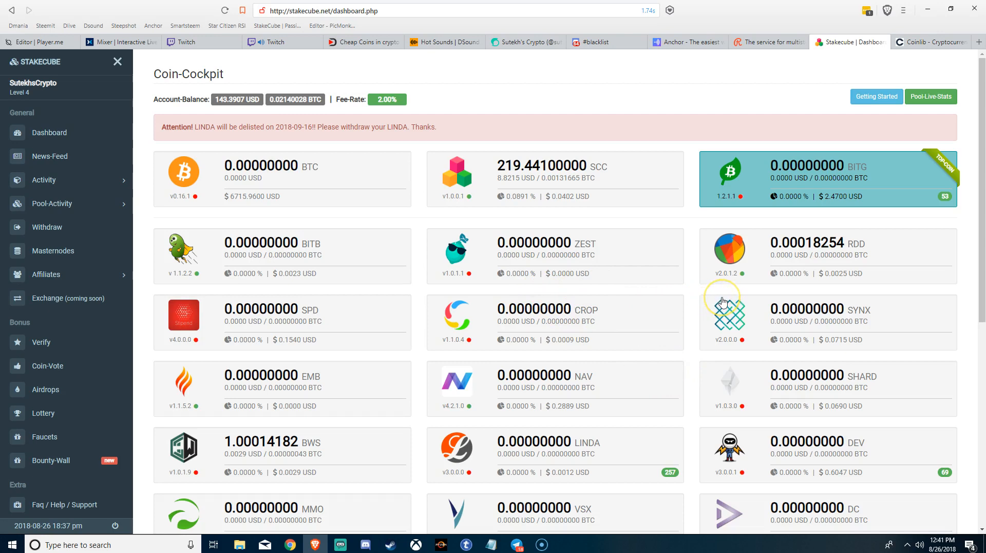
pyautogui.moveTo(724, 302)
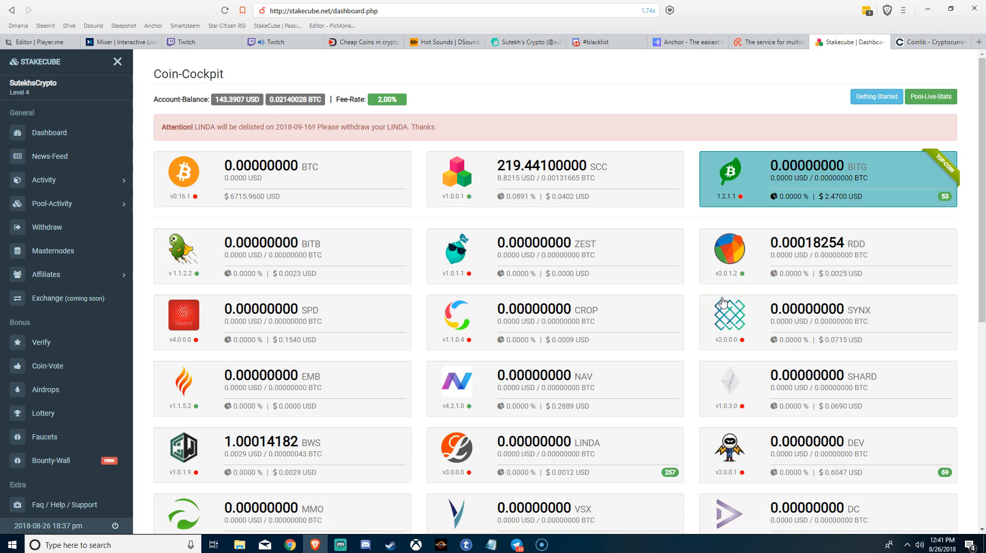
pyautogui.moveTo(614, 126)
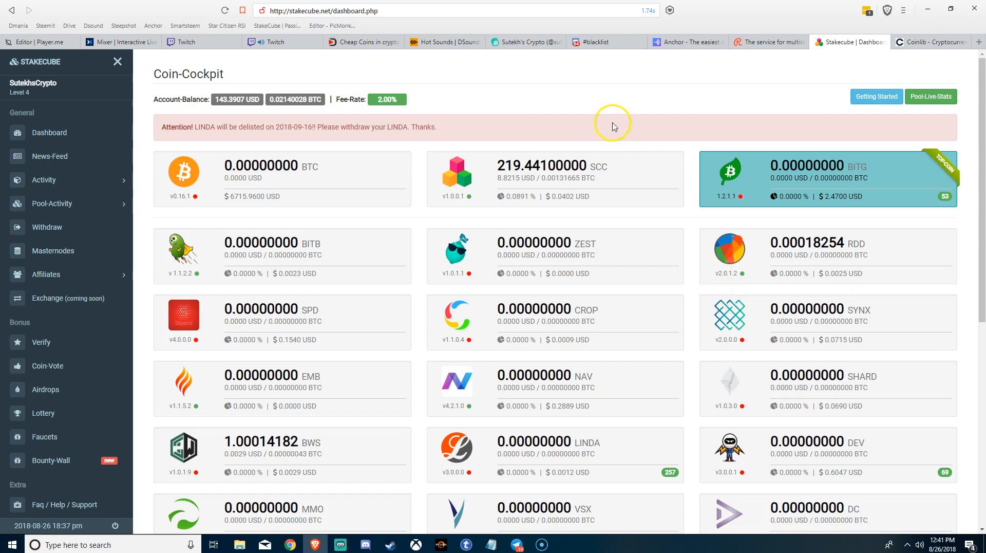
pyautogui.moveTo(597, 107)
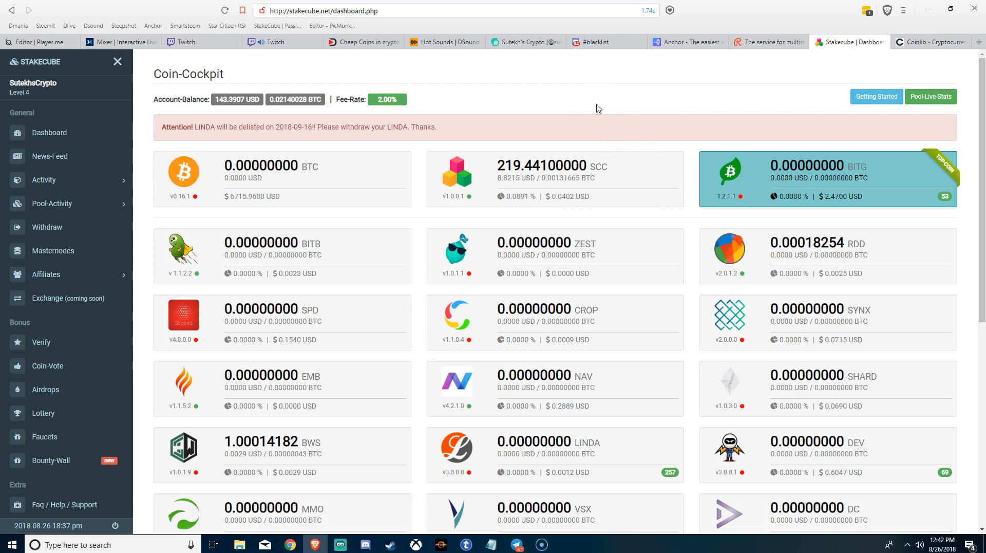
pyautogui.moveTo(596, 107)
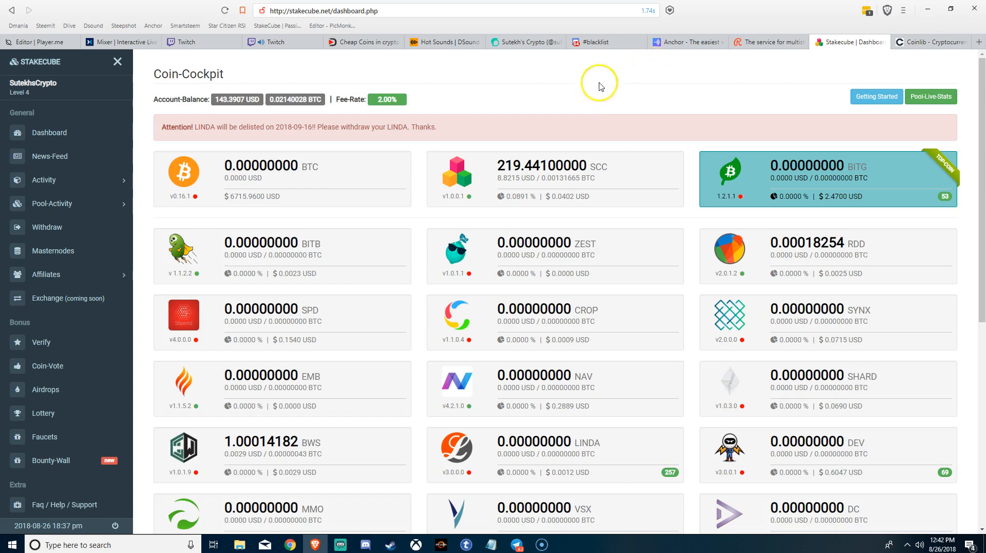
pyautogui.moveTo(587, 99)
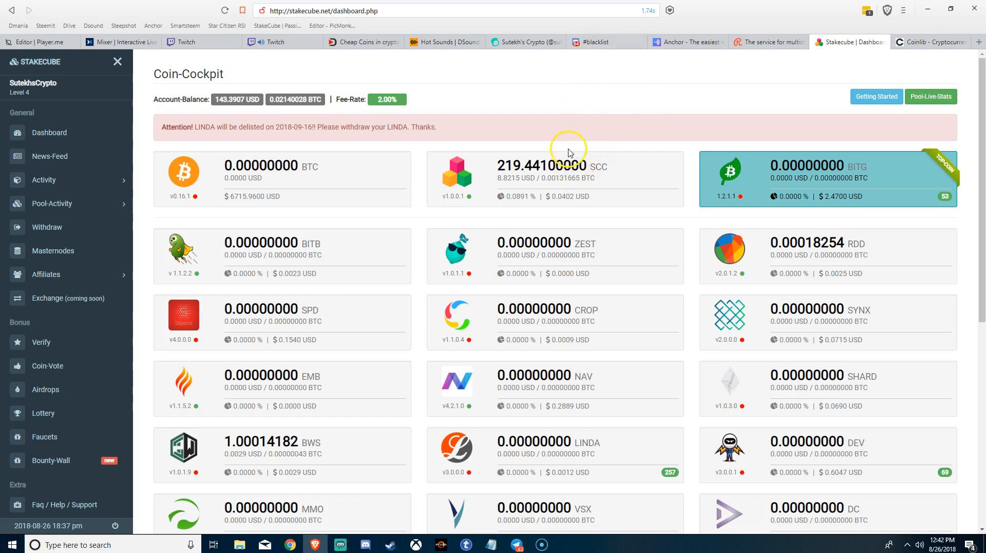
pyautogui.moveTo(613, 171)
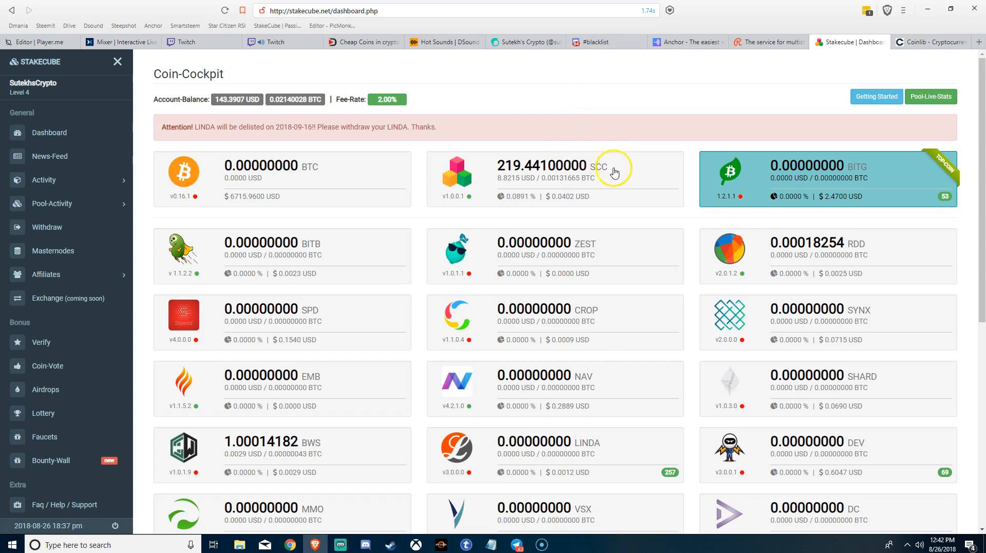
pyautogui.moveTo(687, 182)
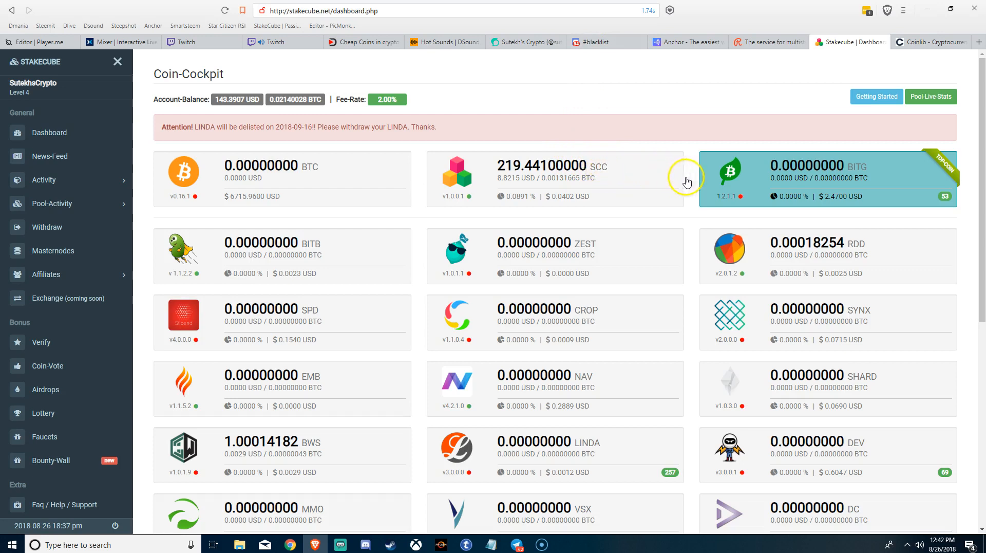
pyautogui.moveTo(725, 102)
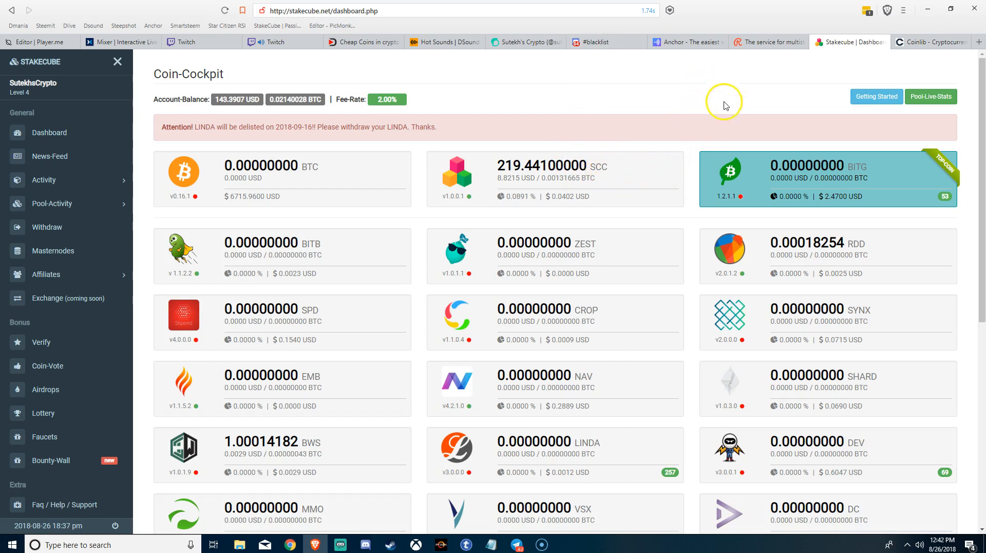
pyautogui.moveTo(134, 217)
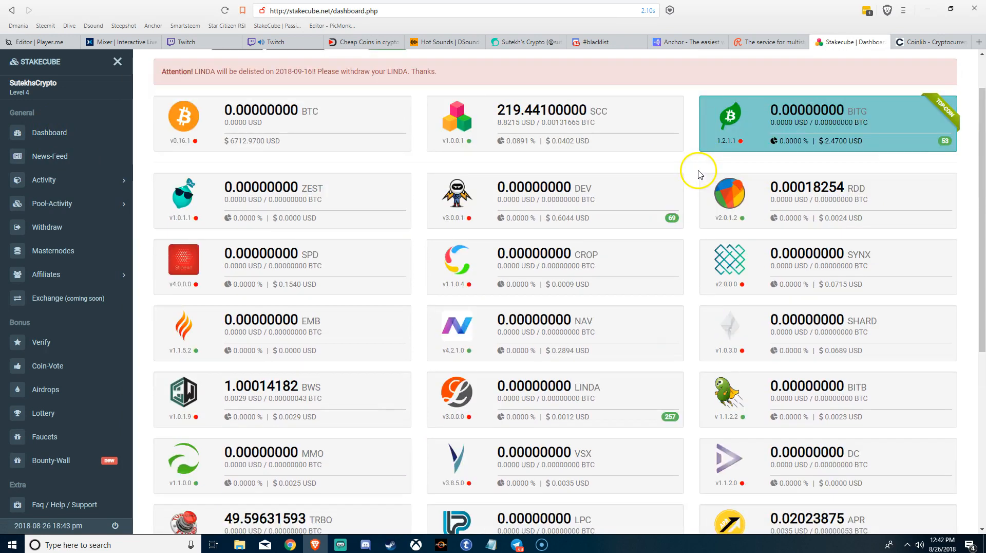
pyautogui.moveTo(619, 106)
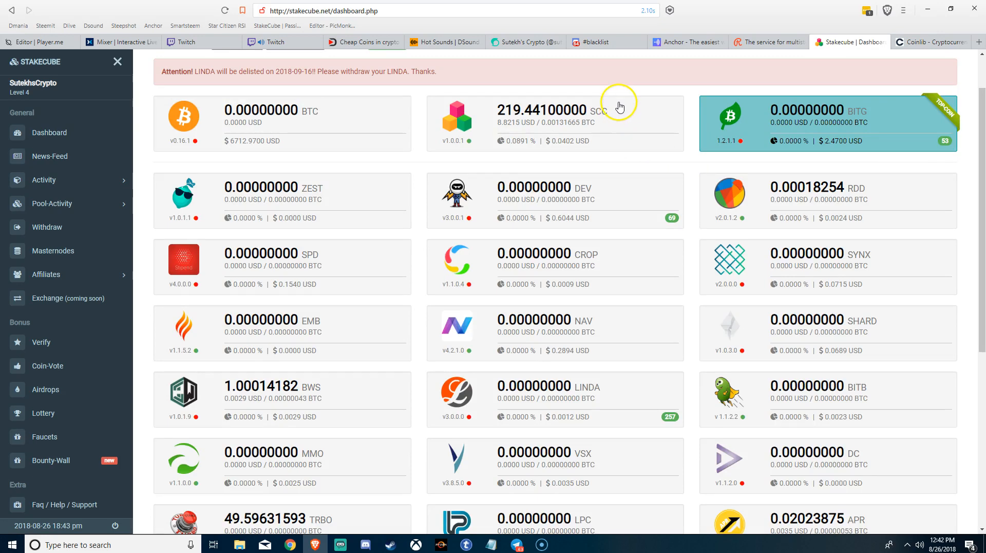